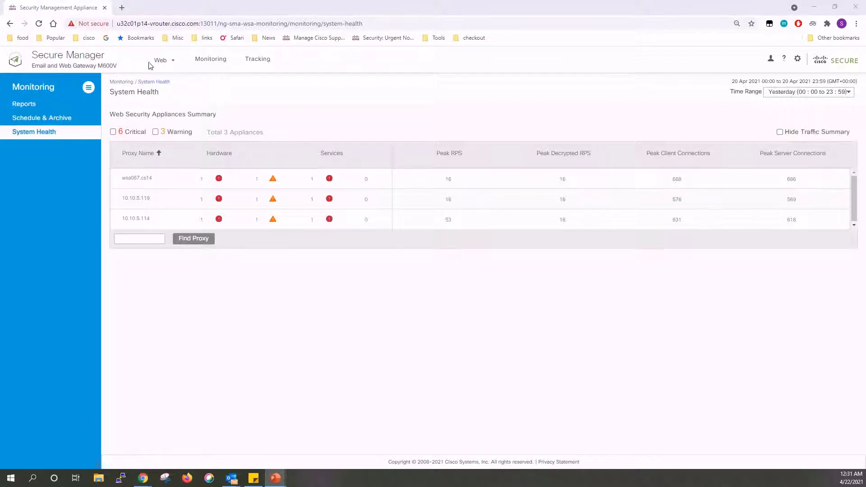
mouse_move(58, 194)
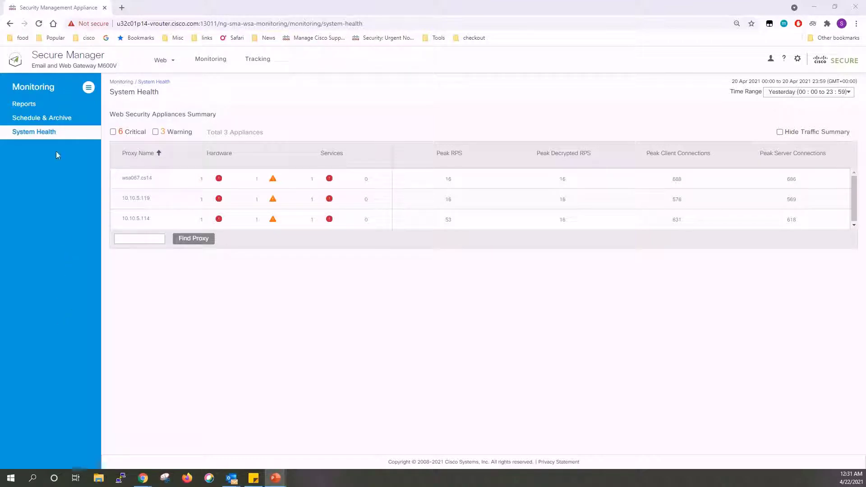
mouse_move(34, 132)
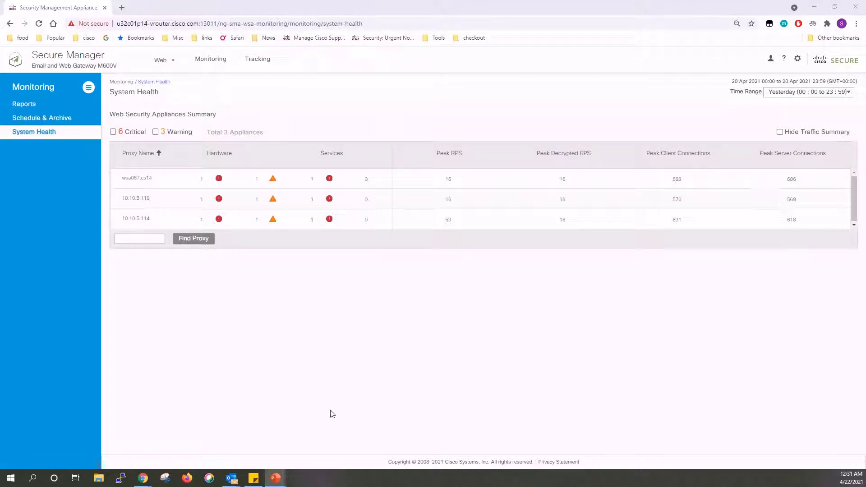
mouse_move(326, 390)
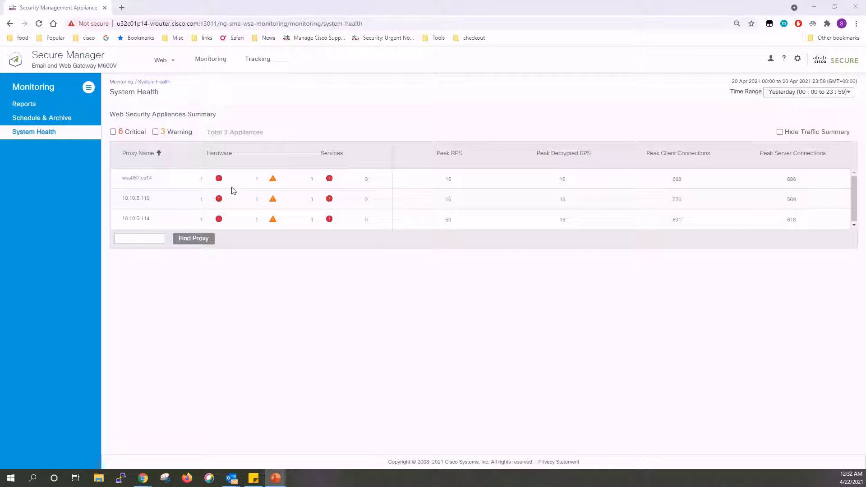
mouse_move(614, 164)
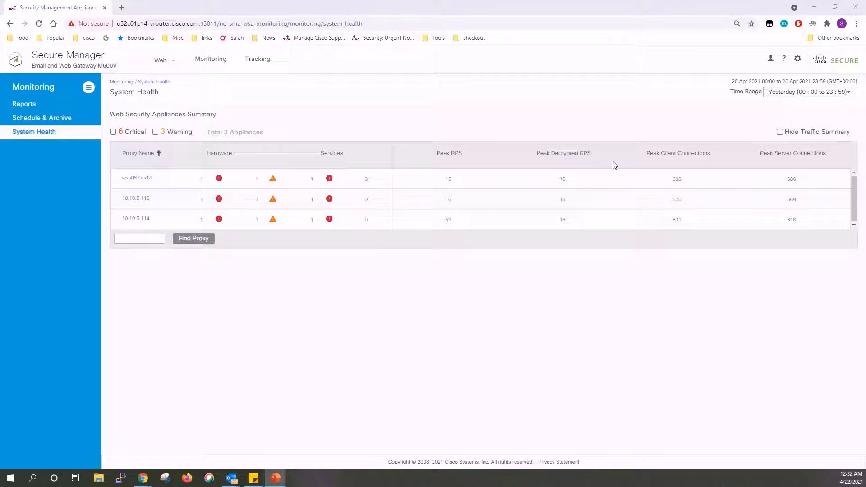
mouse_move(535, 194)
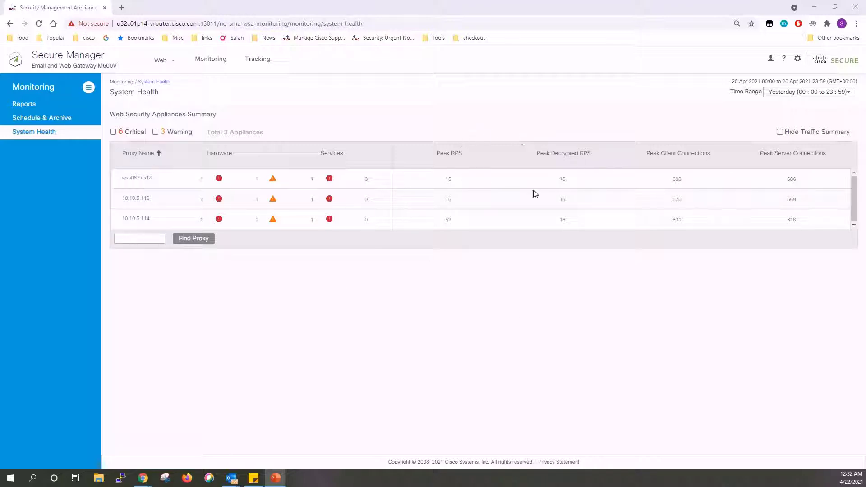
mouse_move(668, 190)
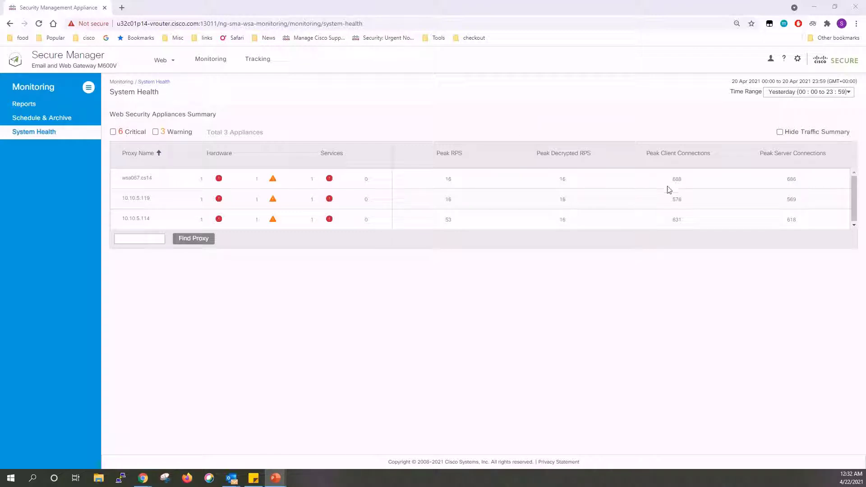
mouse_move(772, 278)
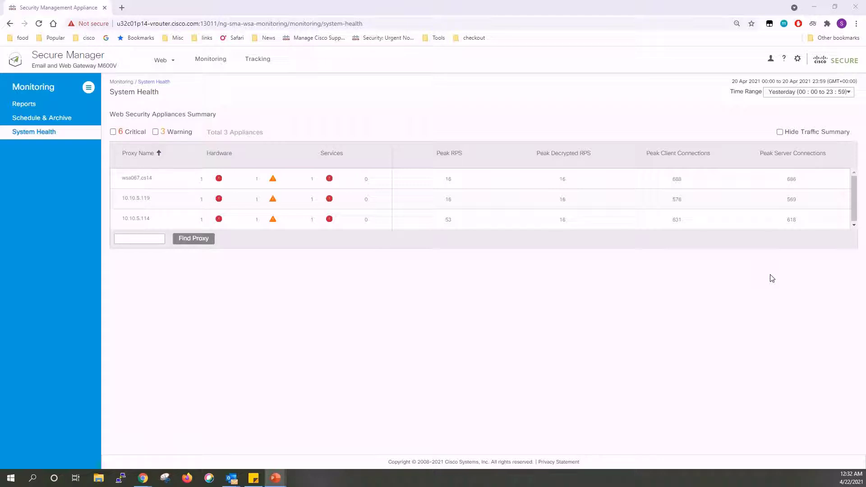
Step: Preview the Custom Range option in the Time Range menu and cancel it, keeping yesterday's range
click(808, 92)
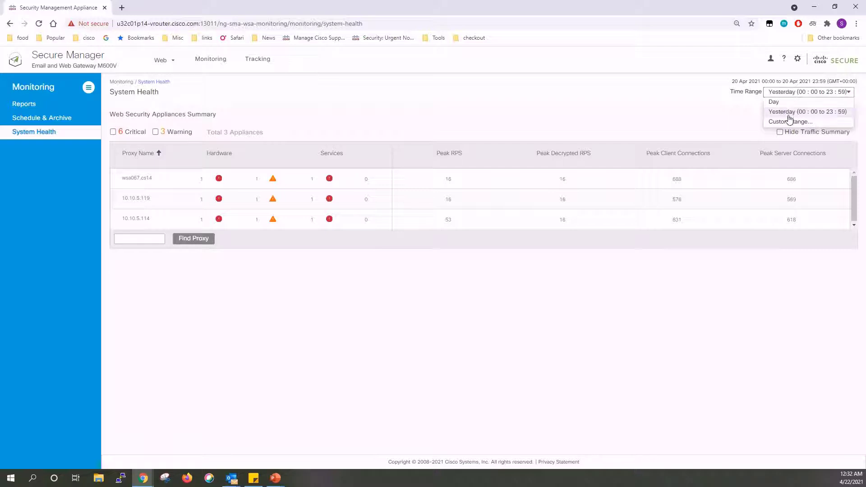
click(790, 121)
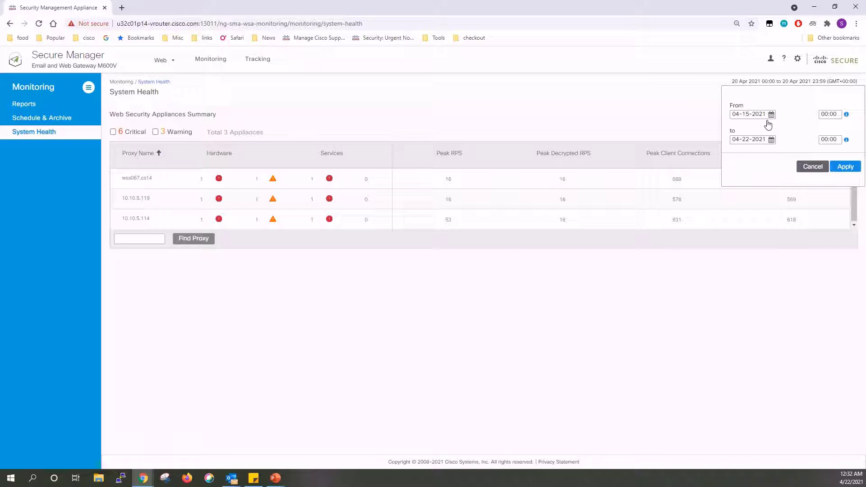
mouse_move(588, 270)
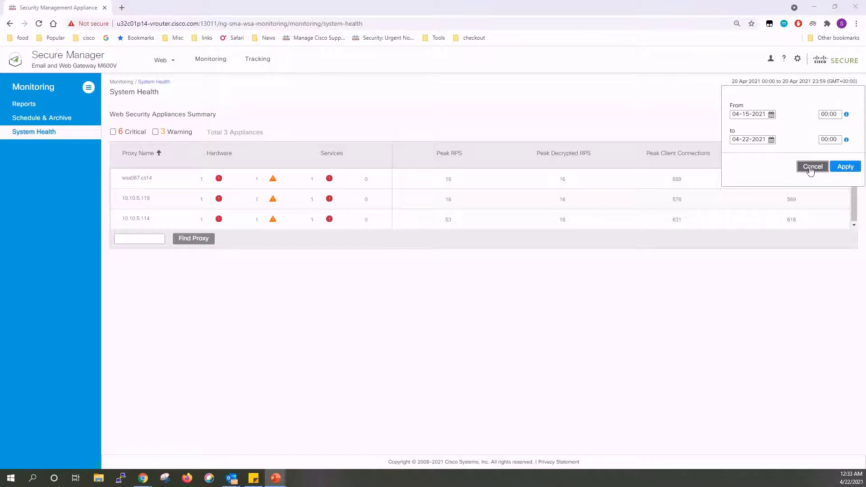
click(779, 131)
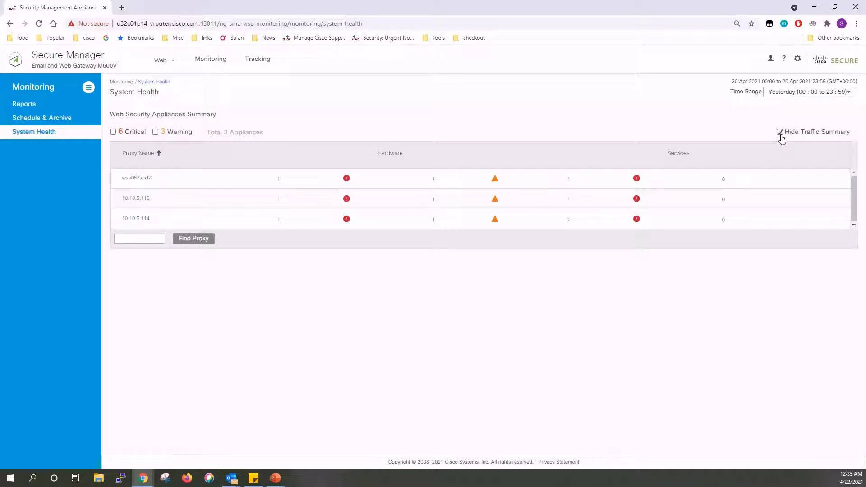
Step: Restore the traffic summary columns and sort proxies by name descending, then back to ascending
click(779, 131)
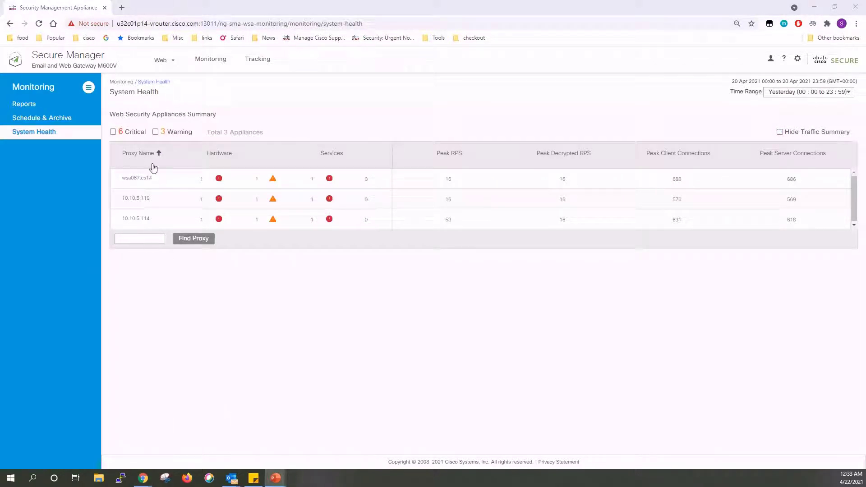
mouse_move(138, 154)
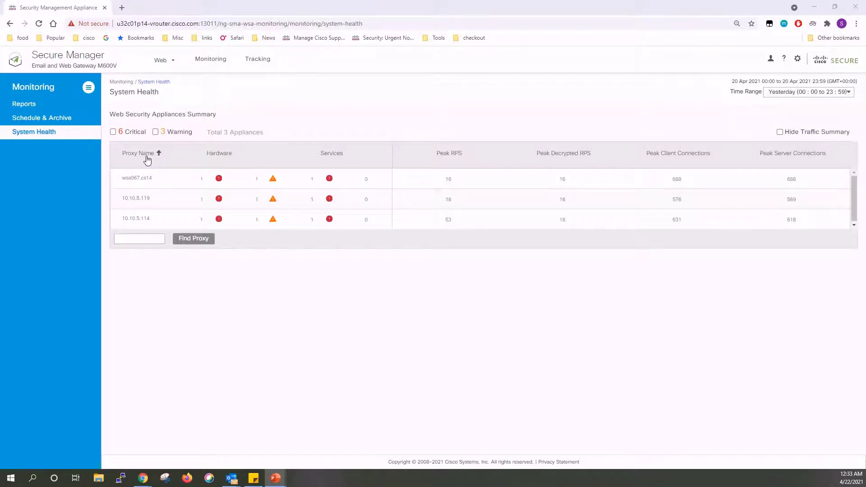
click(140, 154)
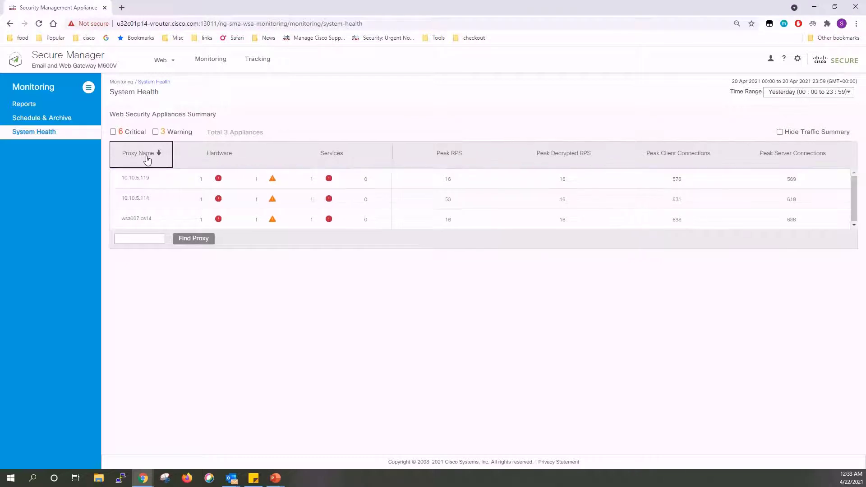
click(141, 153)
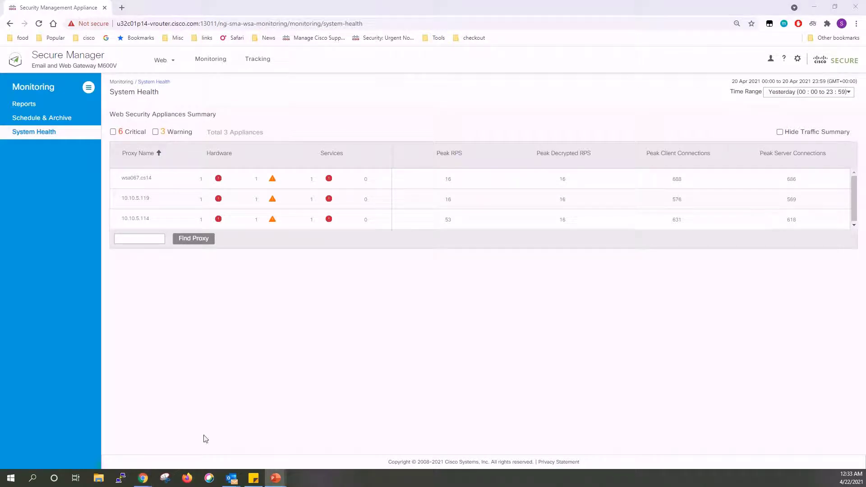
mouse_move(149, 182)
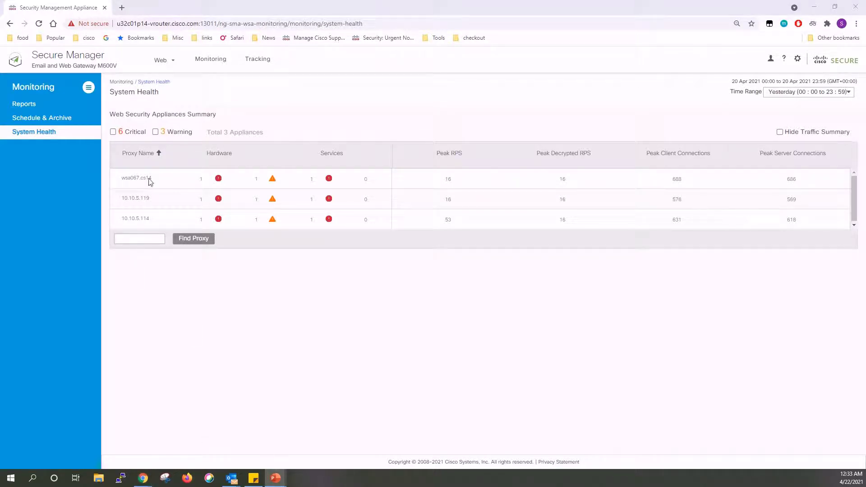
mouse_move(139, 238)
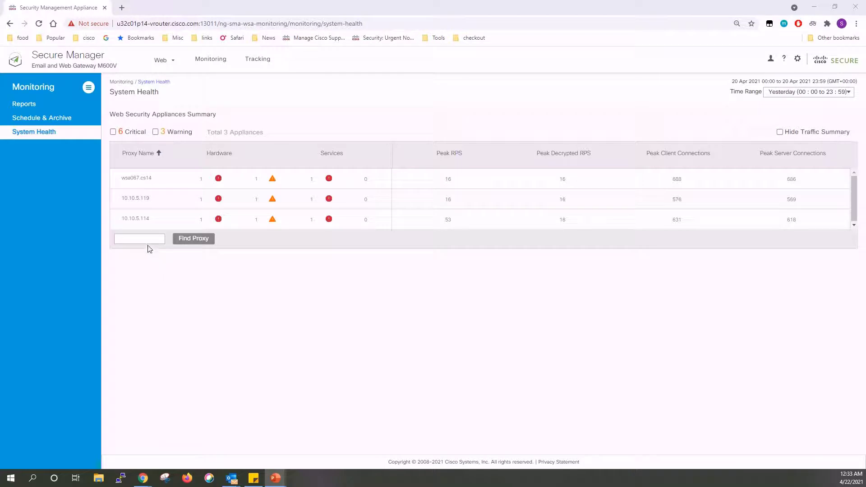
Step: Search the proxy list for 'wsa' and then clear the search again
click(139, 238)
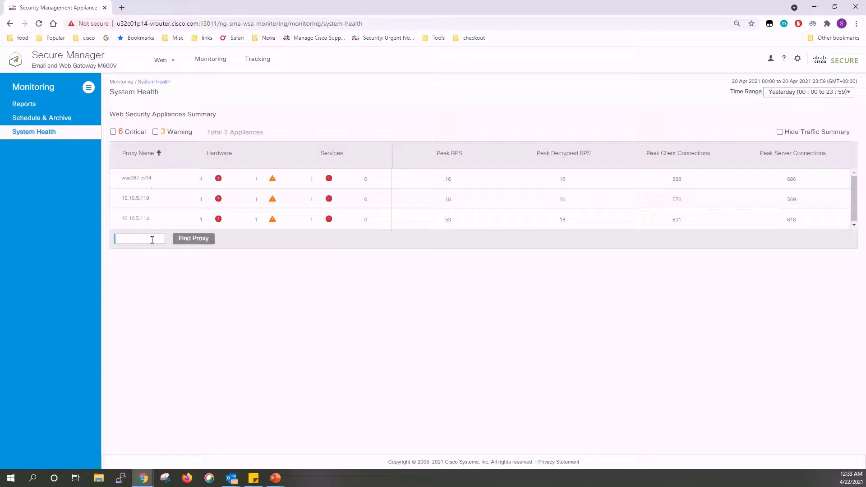
text(wsa067)
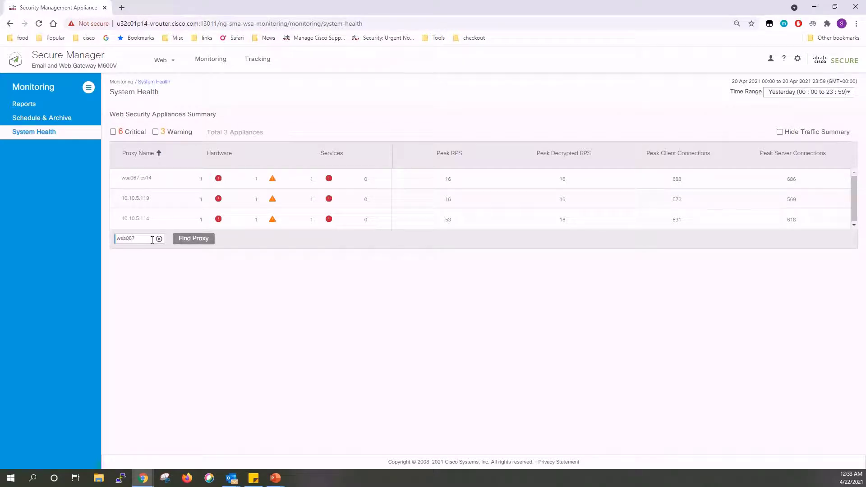
click(193, 238)
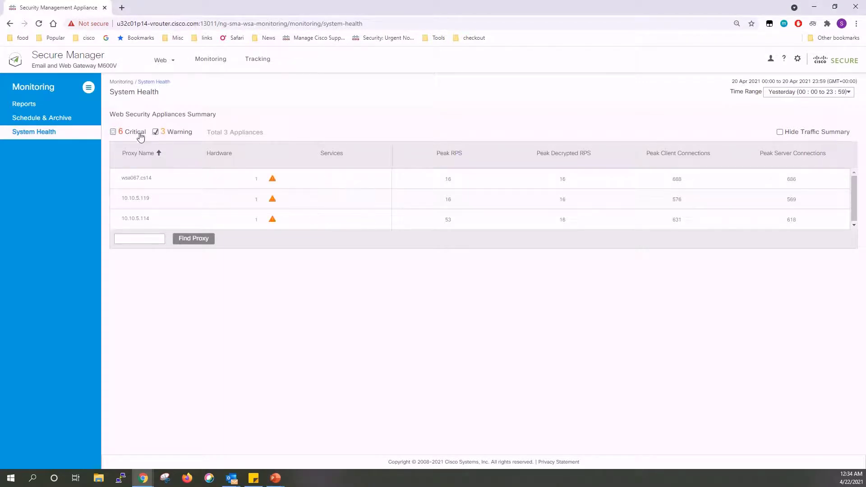
Step: Toggle the Critical alert filter so both critical and warning alerts show again
click(114, 132)
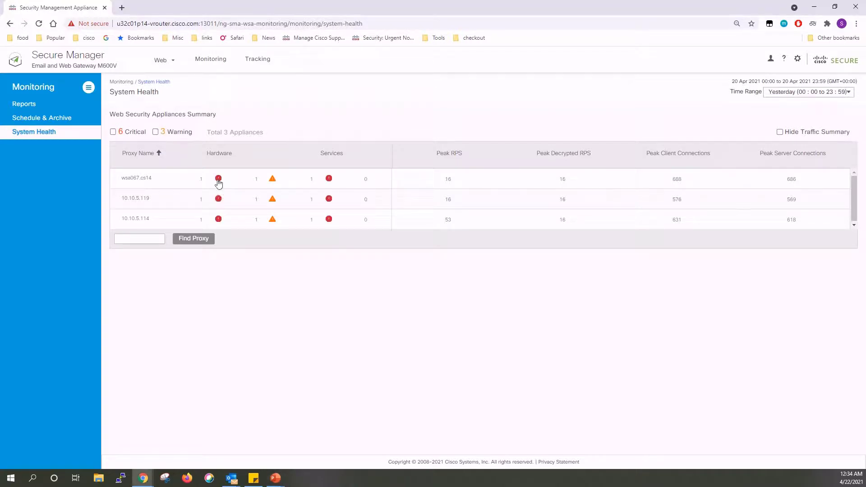
Step: Open the critical hardware alert pop-up for wsa067.cs14 and view its full details
click(218, 178)
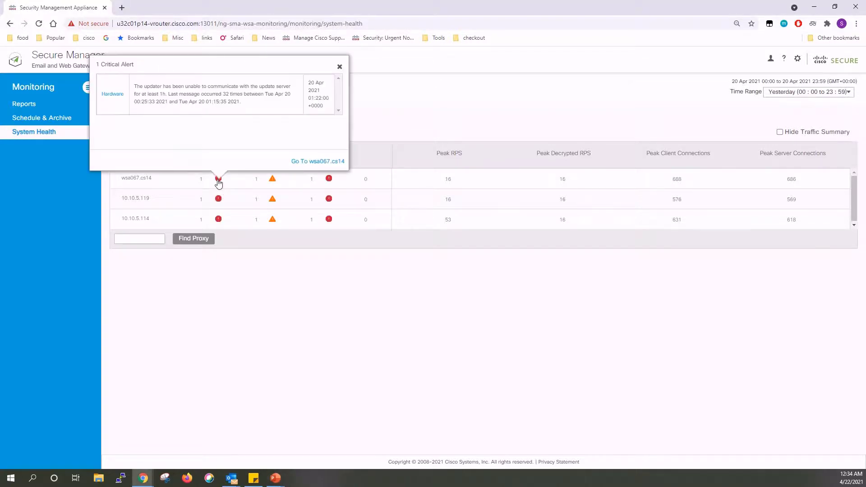
click(272, 179)
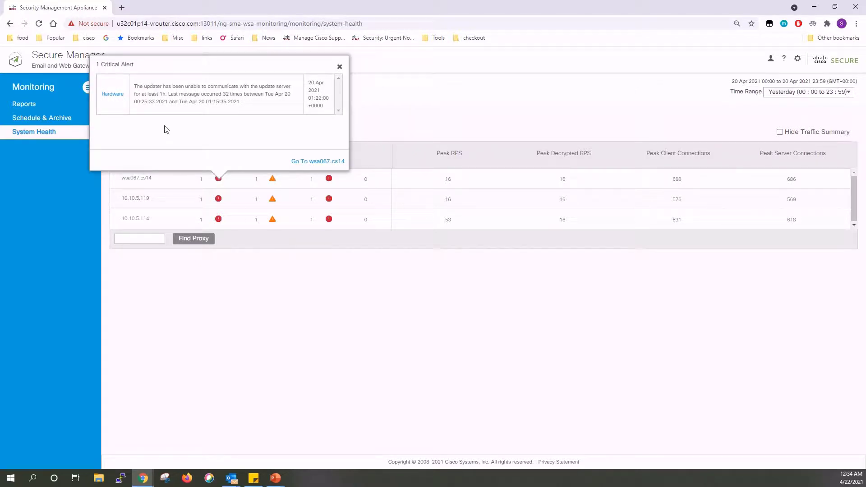
mouse_move(160, 138)
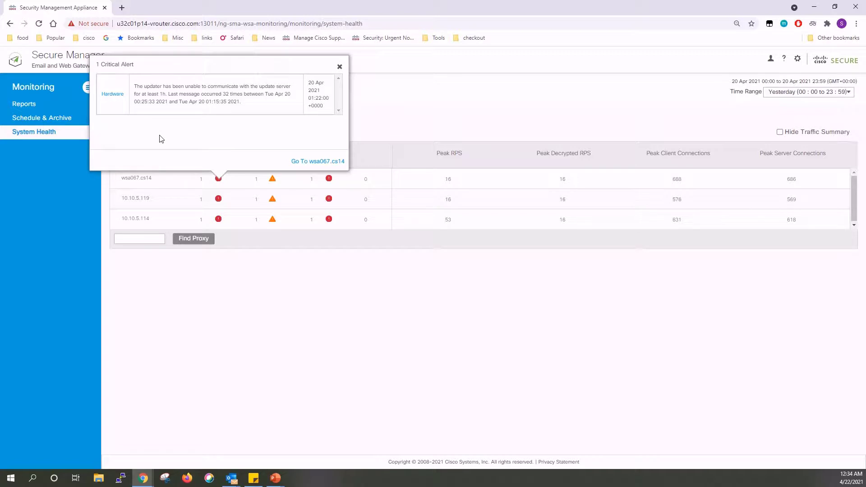
mouse_move(93, 129)
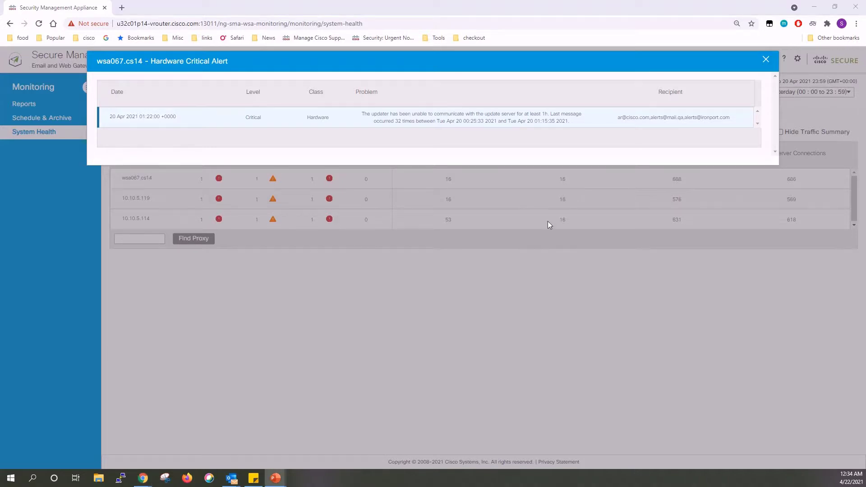
Step: Close the alert details, reopen the wsa067.cs14 hardware alert pop-up and dismiss it
click(765, 59)
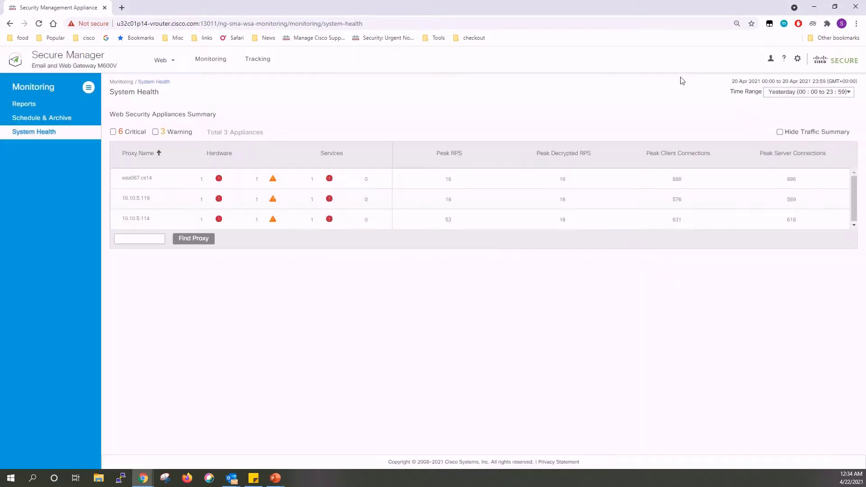
click(218, 179)
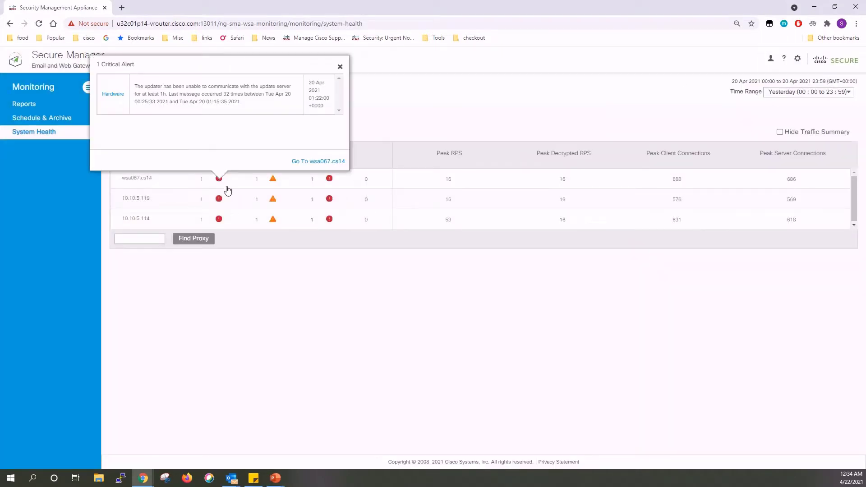
mouse_move(285, 152)
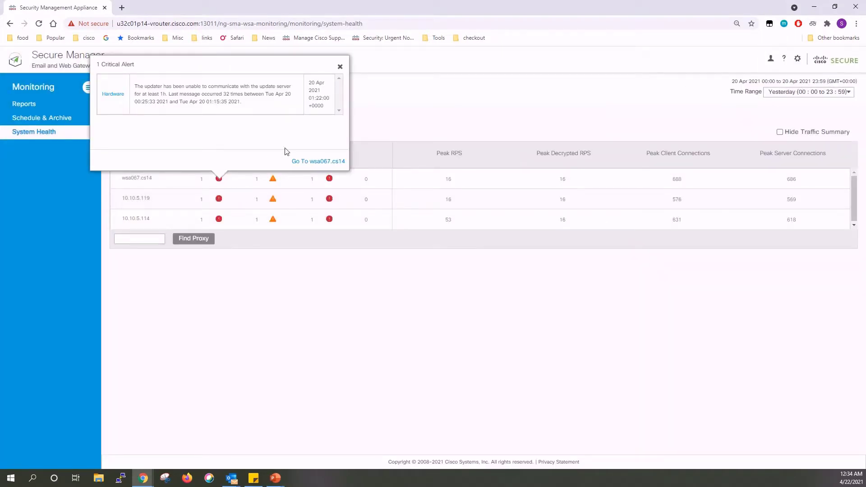
mouse_move(318, 161)
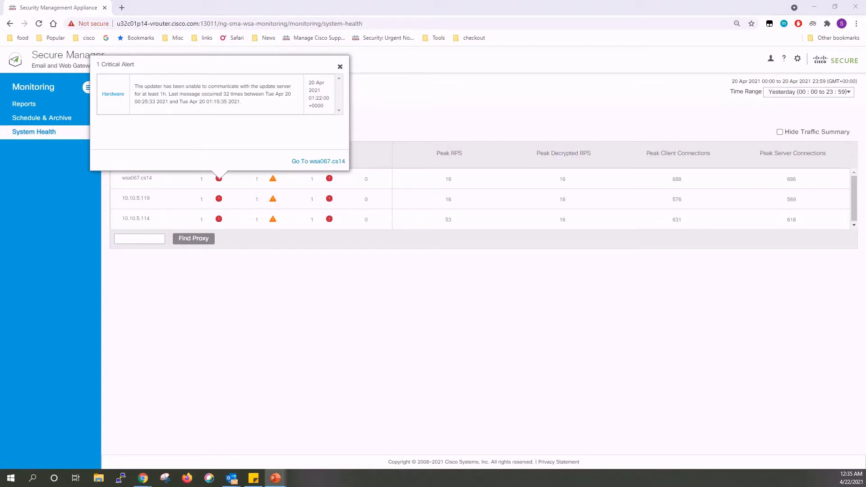
mouse_move(340, 66)
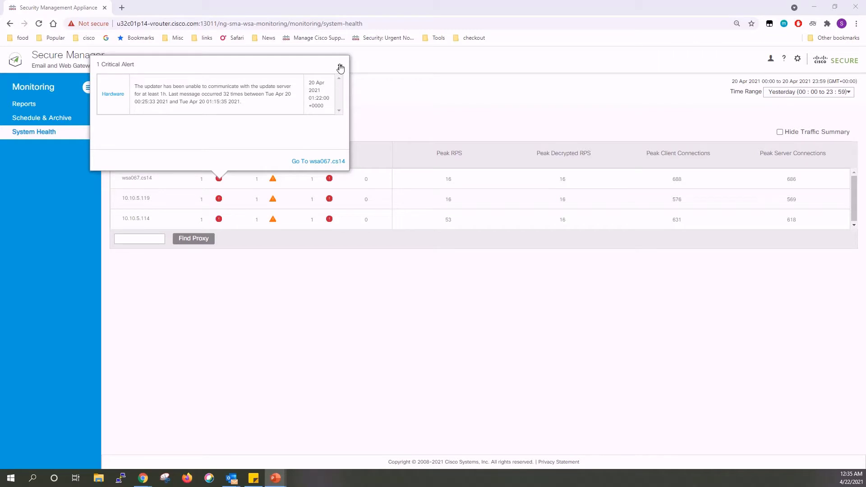
click(340, 67)
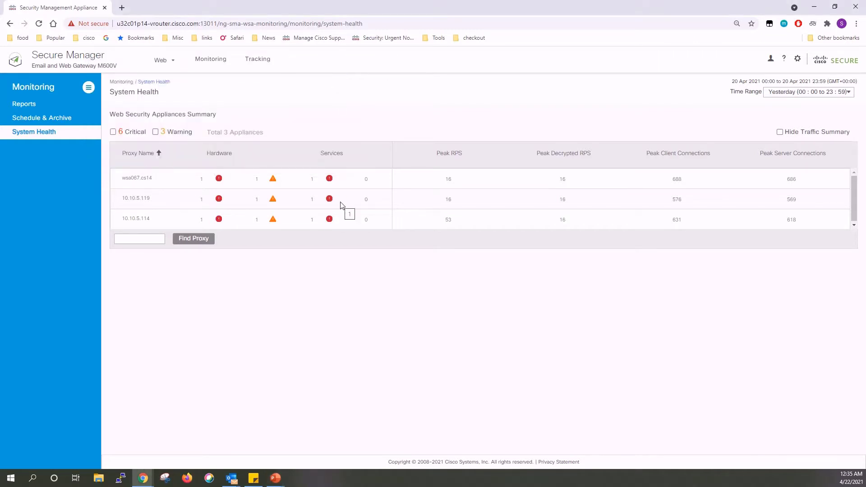